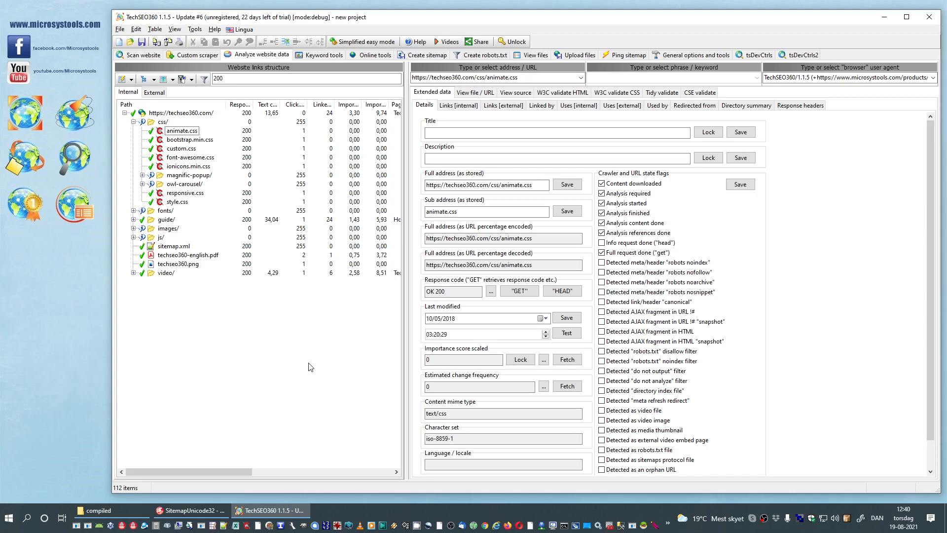
mouse_move(194, 181)
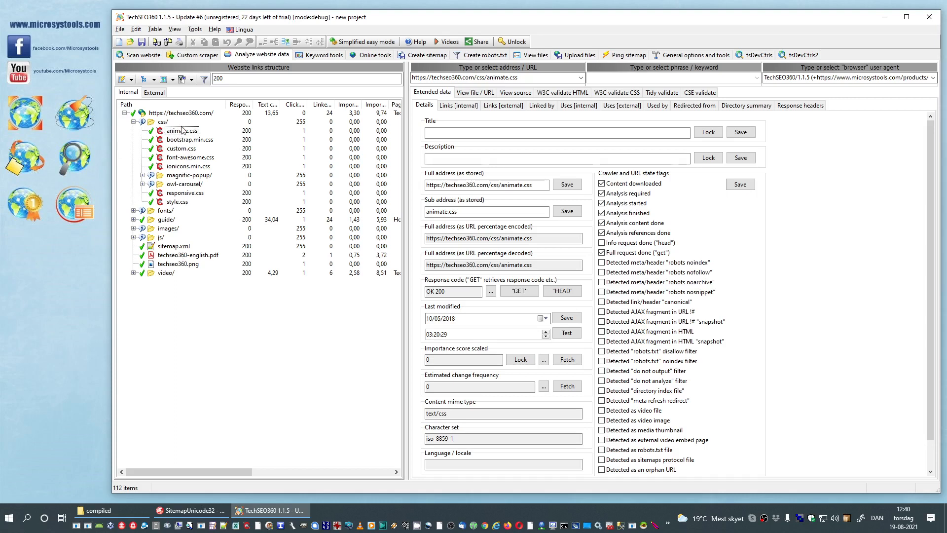
Step: Enter a css folder pattern in Analysis filters' 'Exclude analysis of URLs that match'
left_click(181, 130)
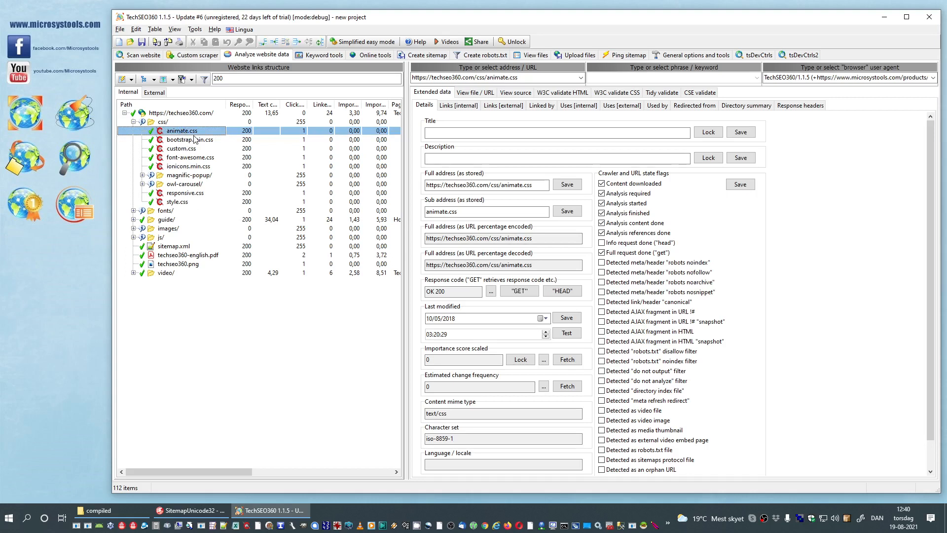
mouse_move(189, 139)
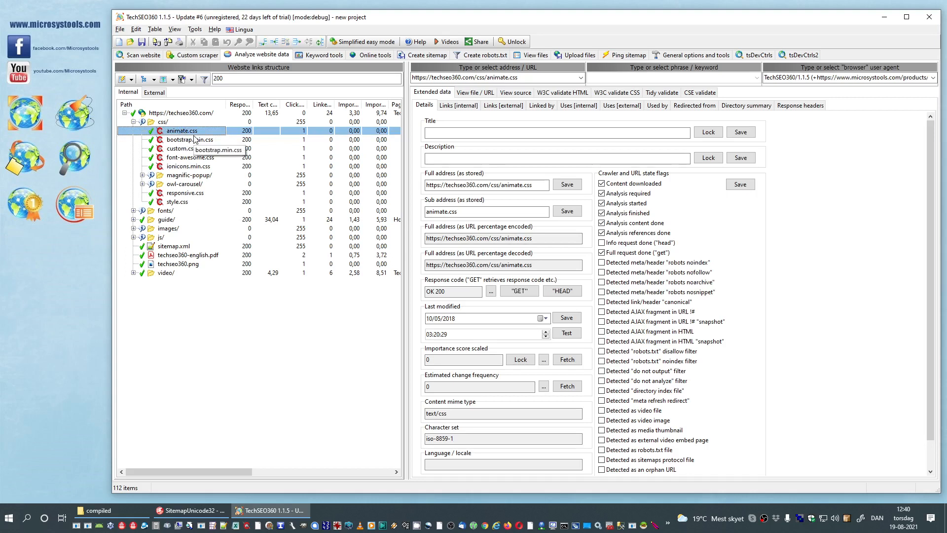
mouse_move(184, 165)
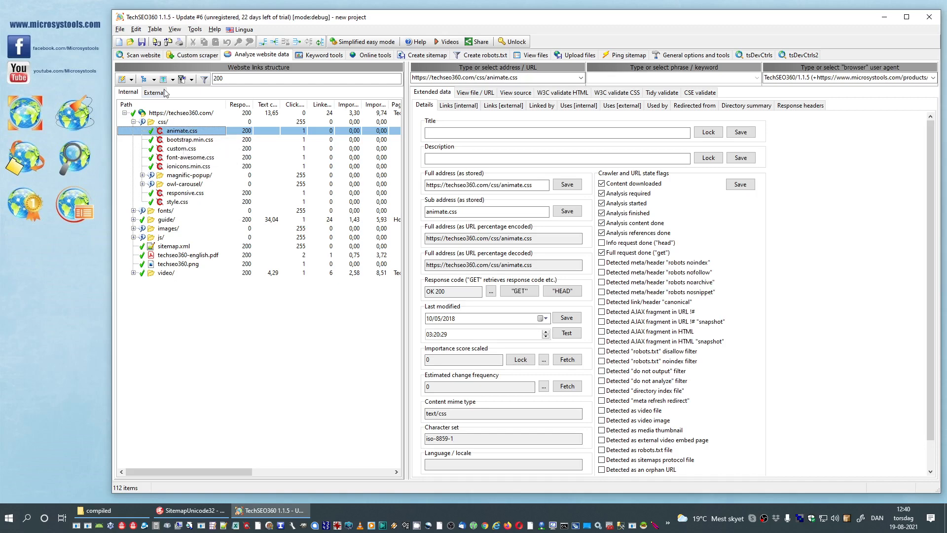
left_click(143, 55)
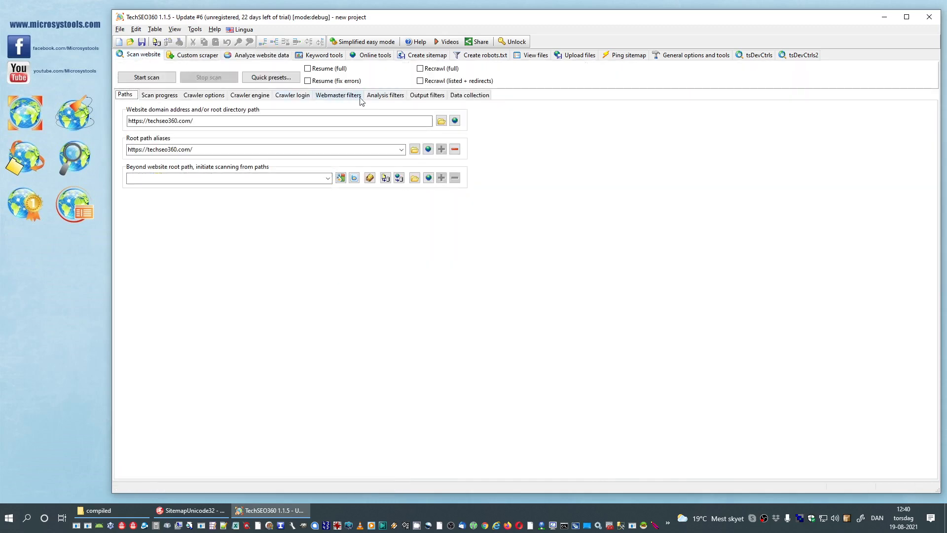
left_click(385, 94)
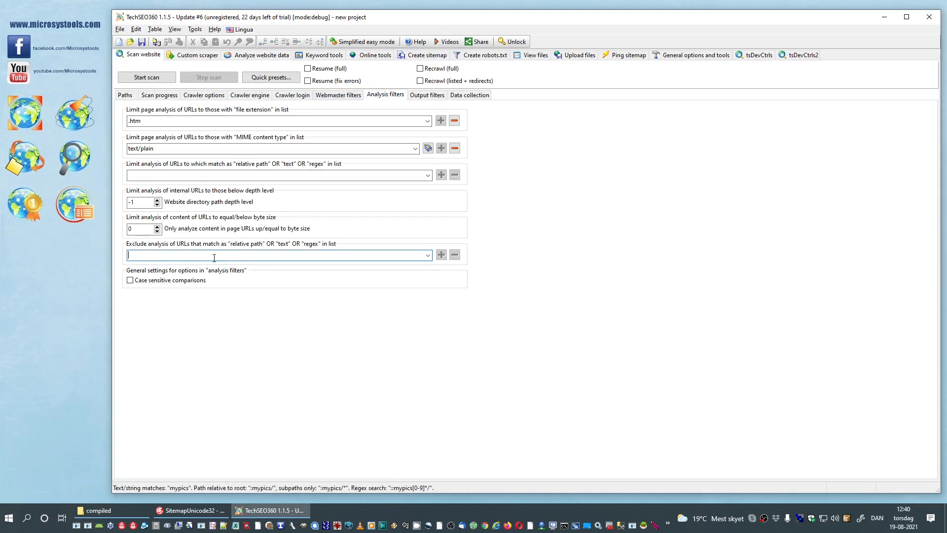
mouse_move(215, 257)
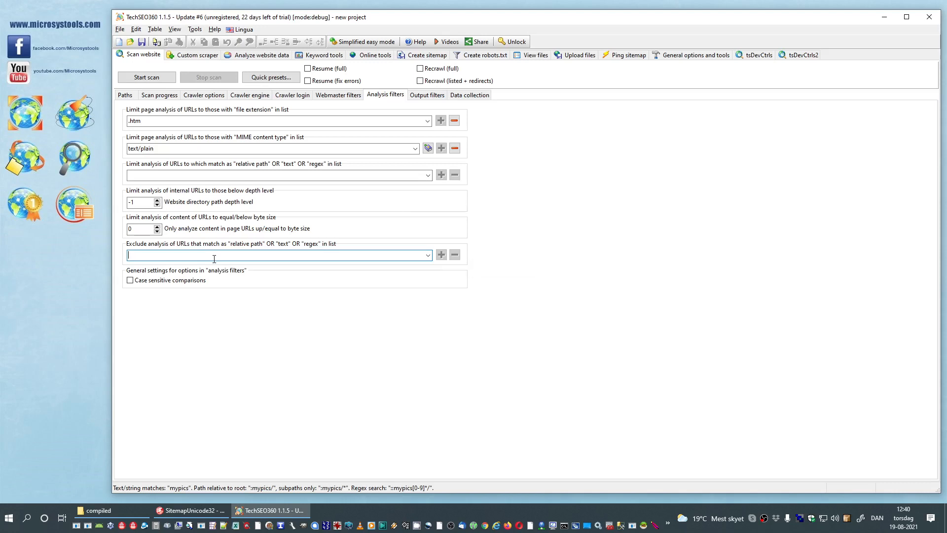
type("::")
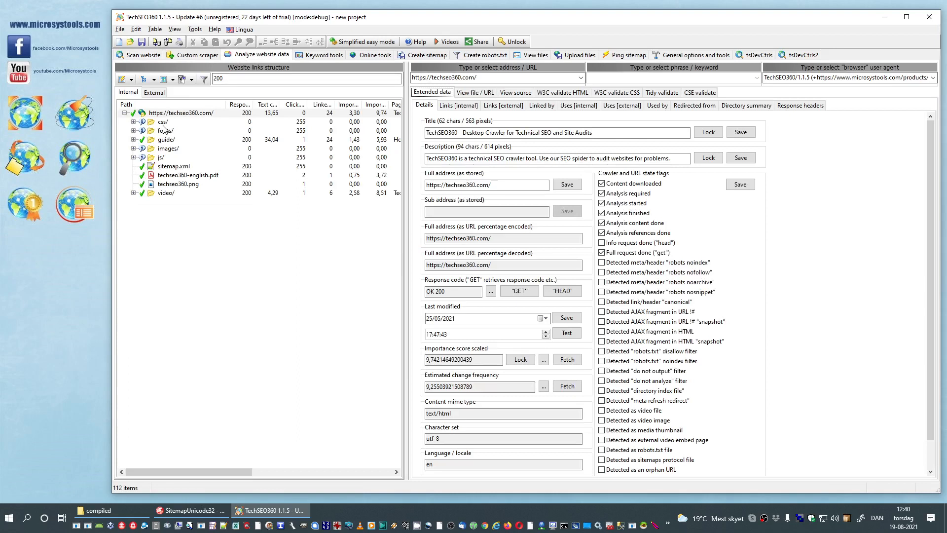
mouse_move(169, 130)
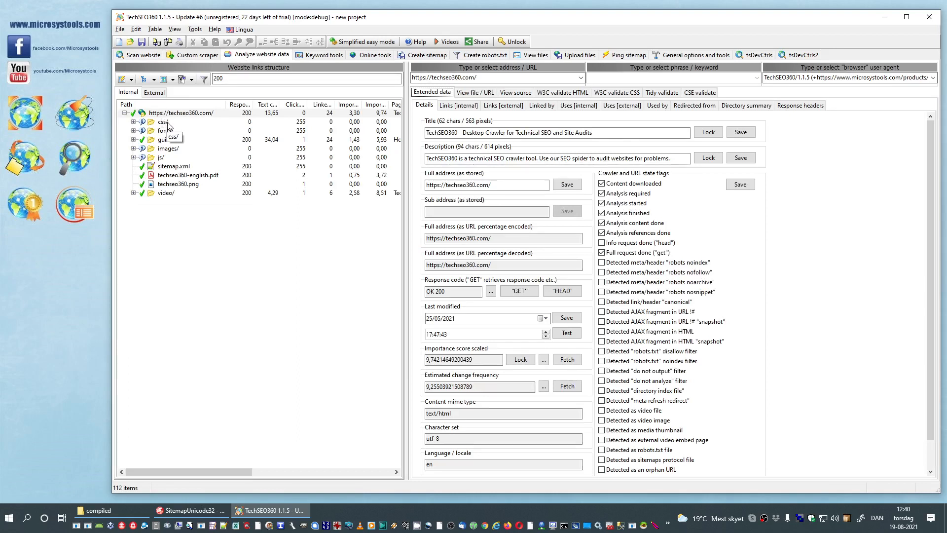
mouse_move(188, 156)
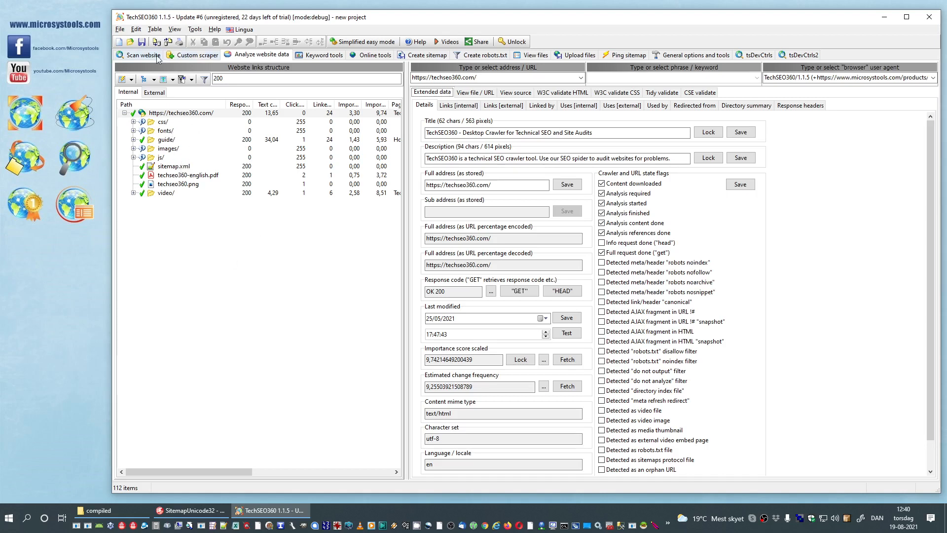
mouse_move(198, 56)
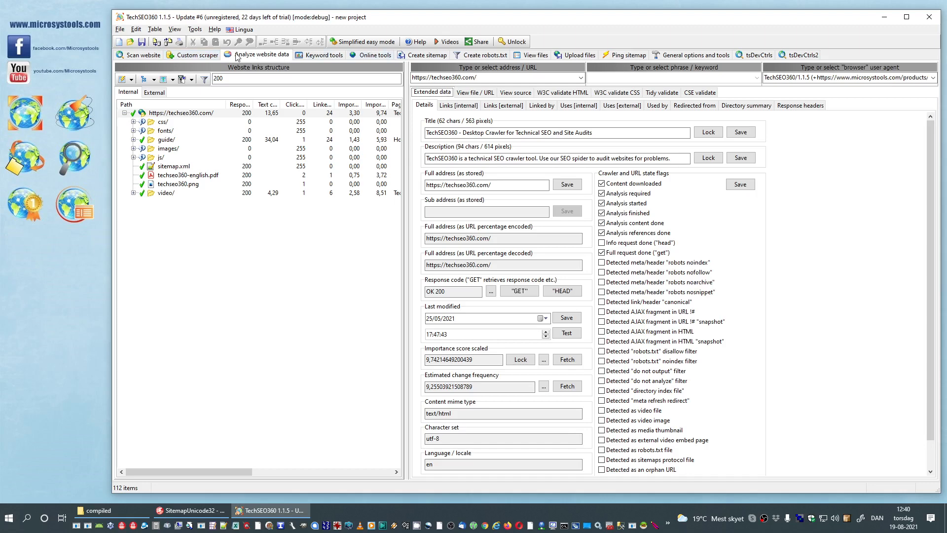
left_click(143, 55)
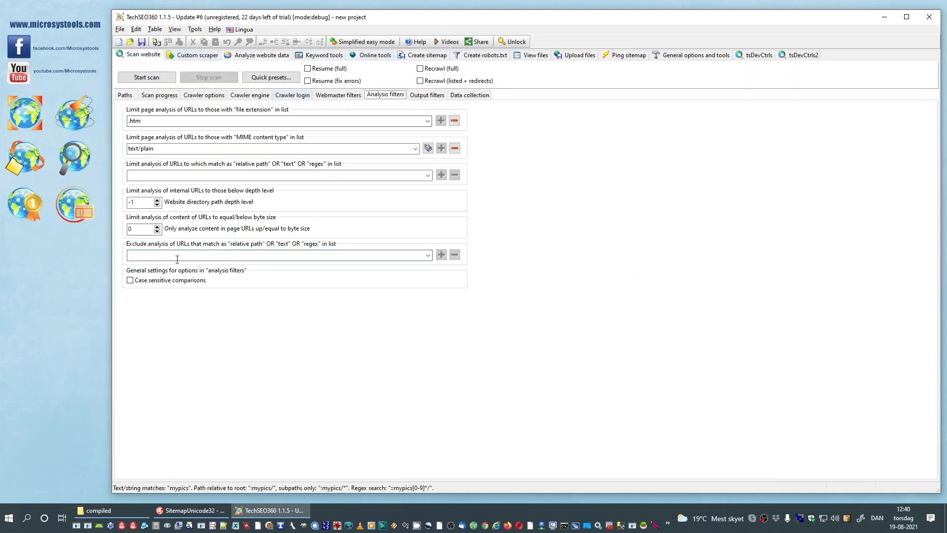
type("::s/")
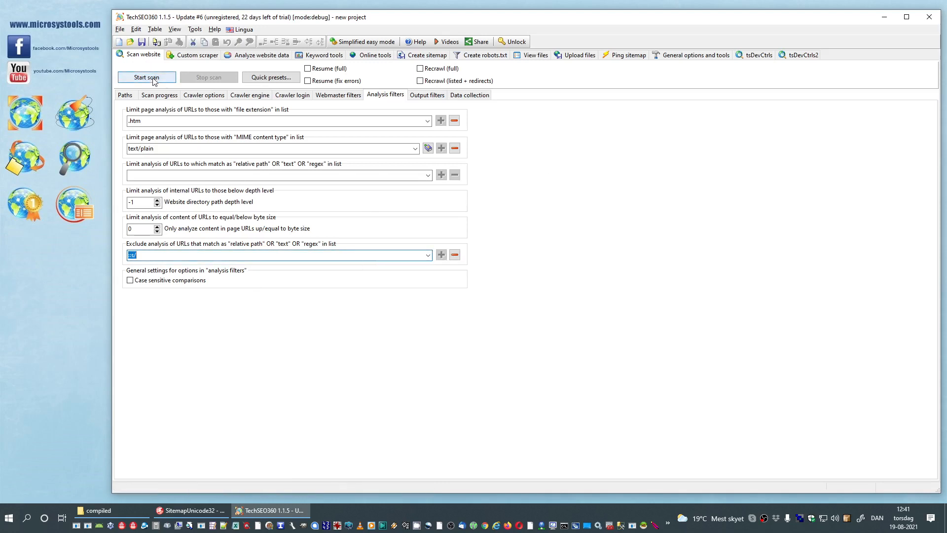
Step: Run the filtered recrawl, finding 75 internal URLs, and view Analyze website data
left_click(146, 77)
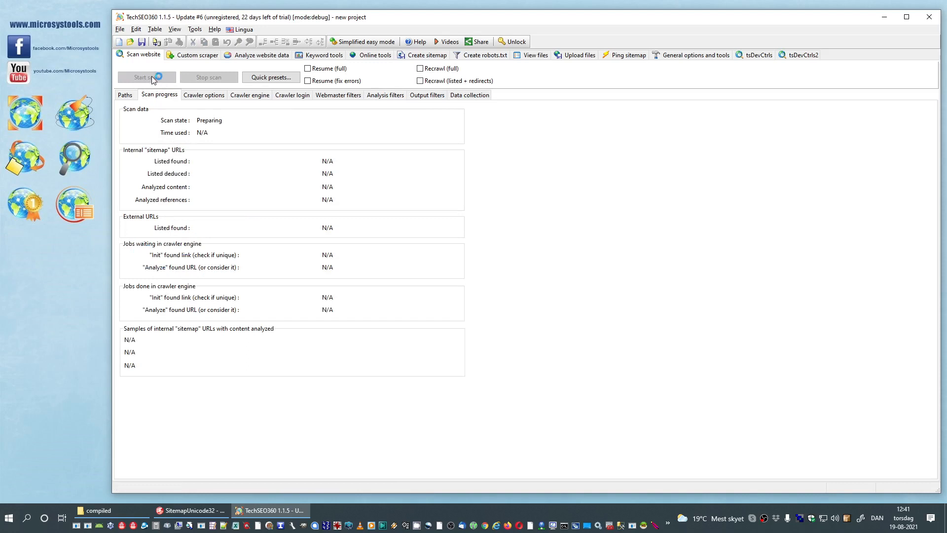
left_click(145, 78)
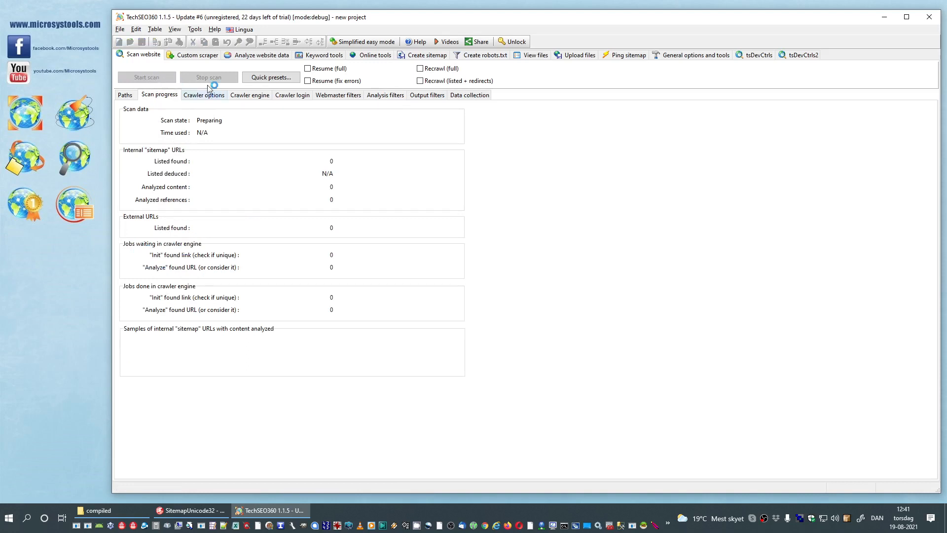
left_click(146, 78)
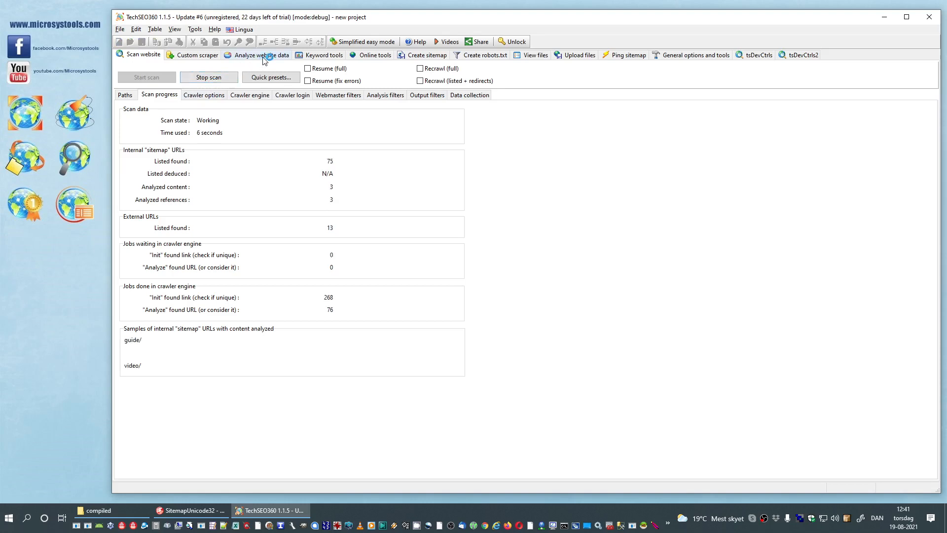
left_click(261, 55)
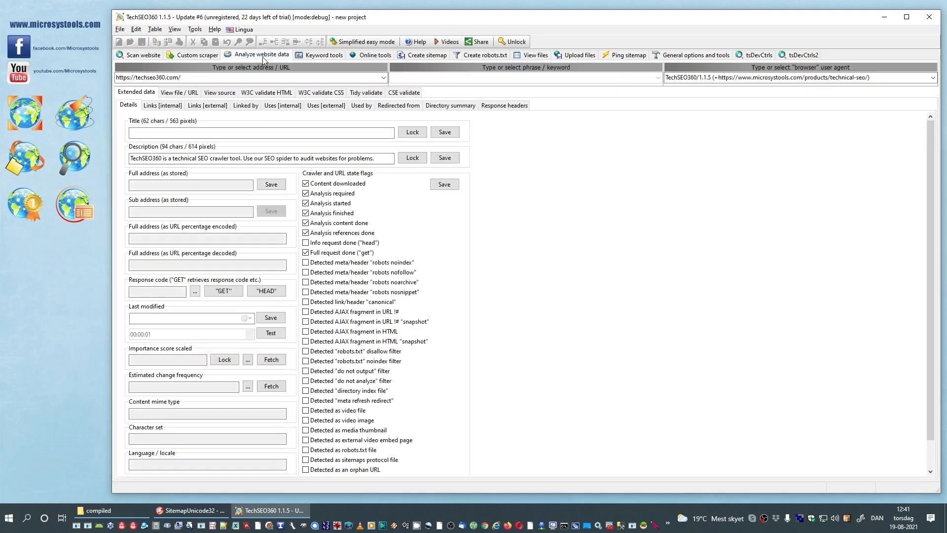
Step: Expand css/ and select animate.css to see its 'do not analyze' filter flag
left_click(262, 55)
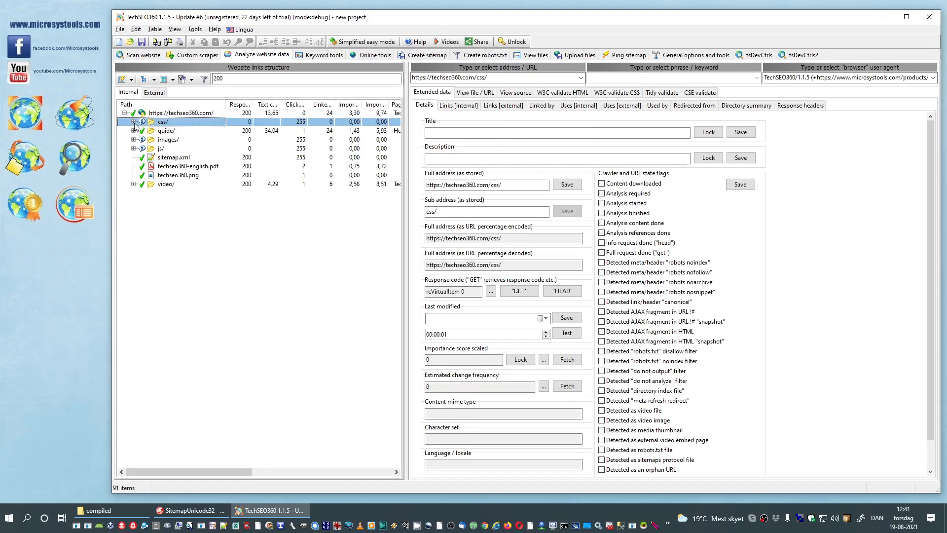
left_click(134, 121)
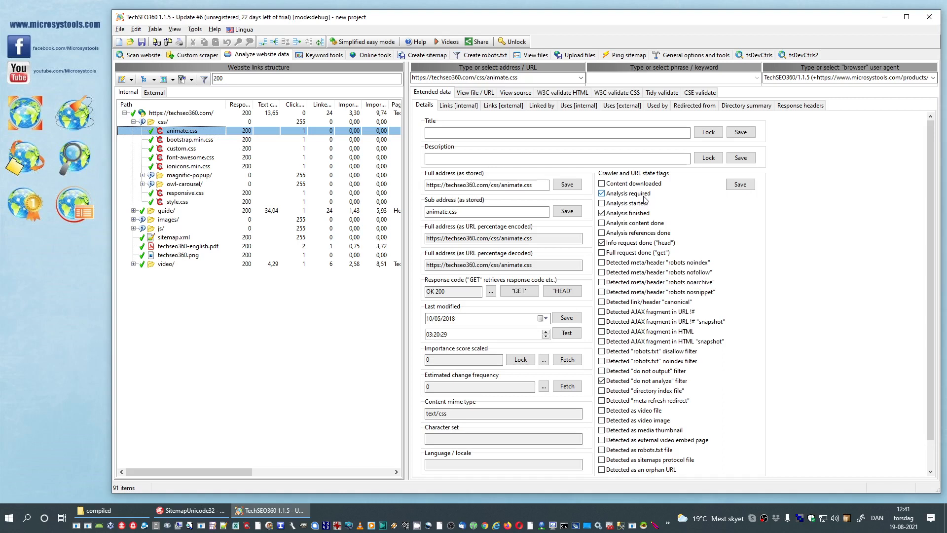
left_click(602, 203)
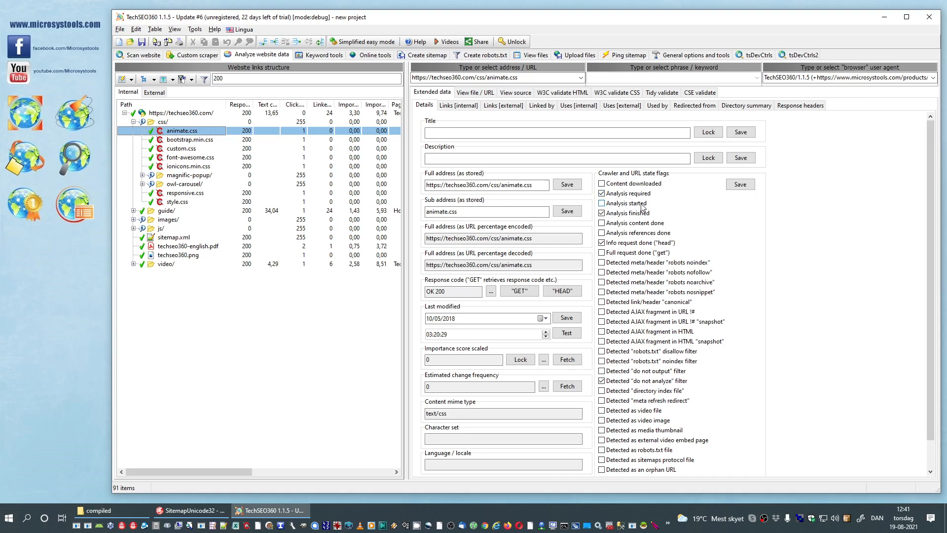
left_click(601, 202)
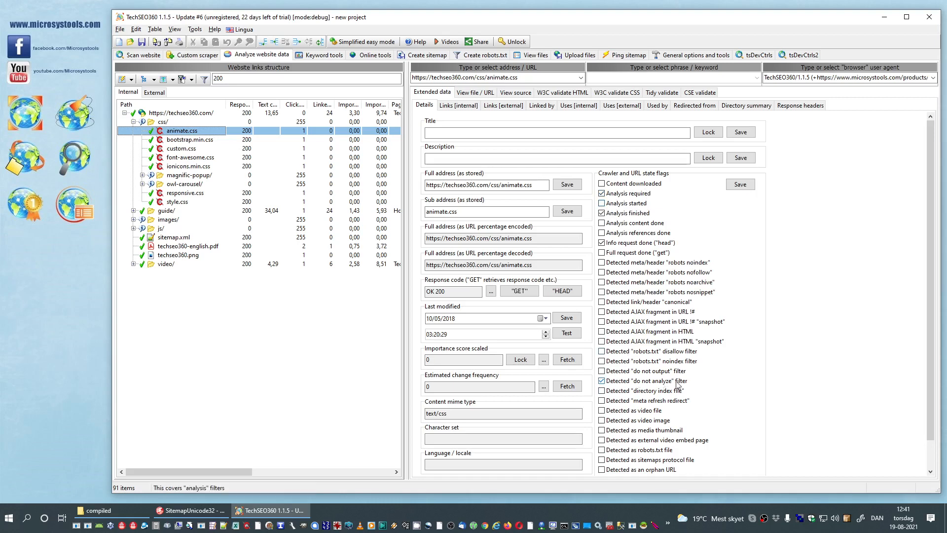
mouse_move(670, 389)
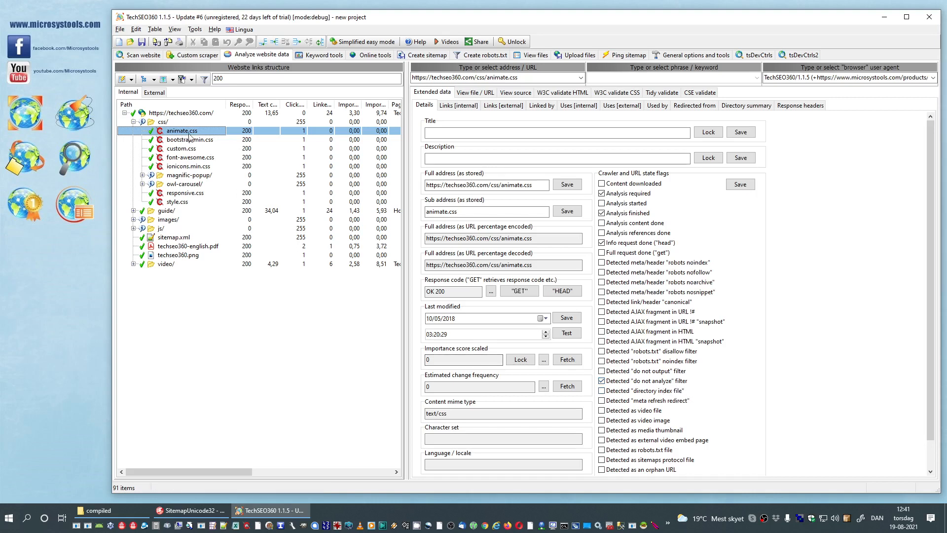
mouse_move(174, 167)
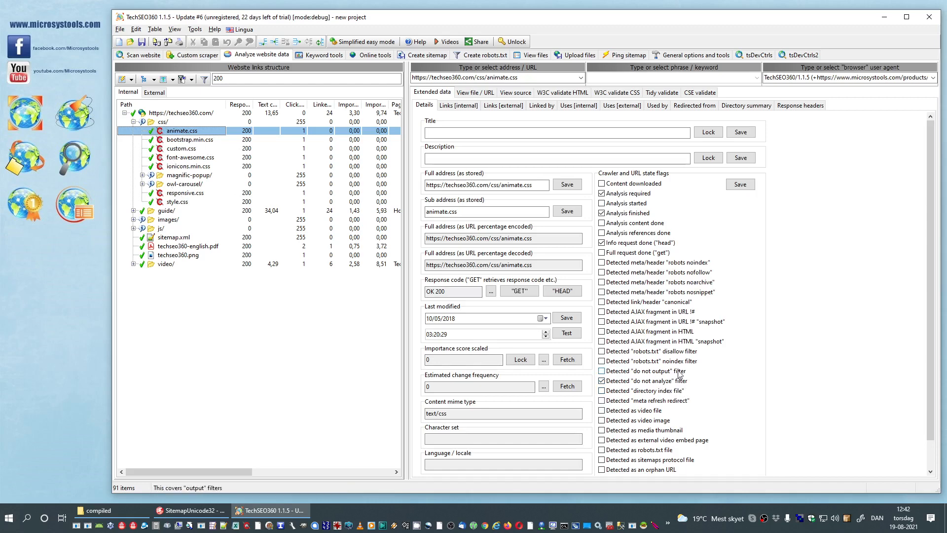
Step: Add the css path pattern to Output filters' 'Exclude output of URLs' list
left_click(138, 54)
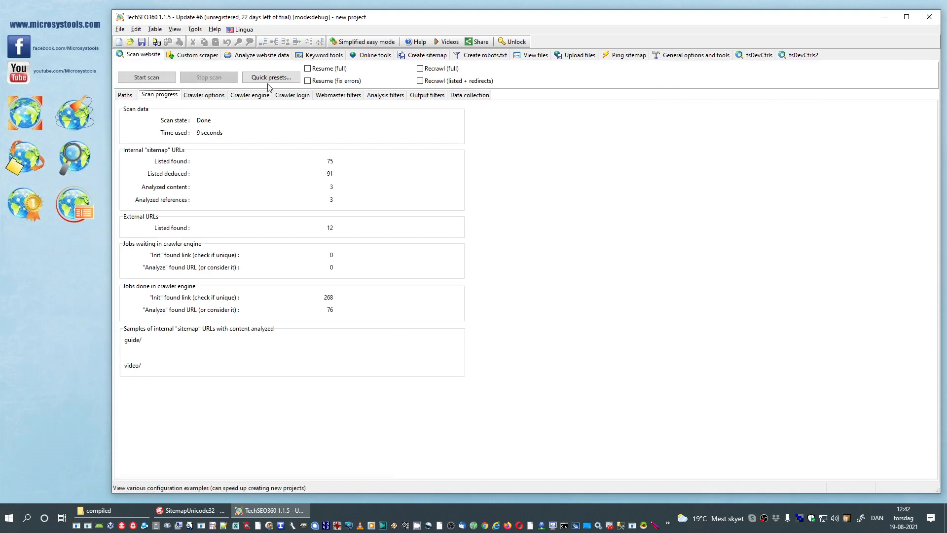
left_click(426, 95)
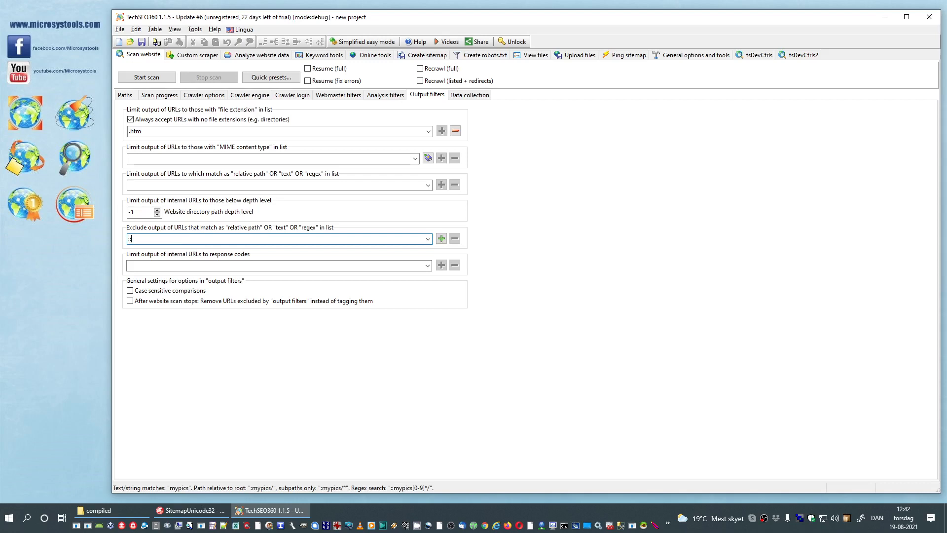
type(":/s")
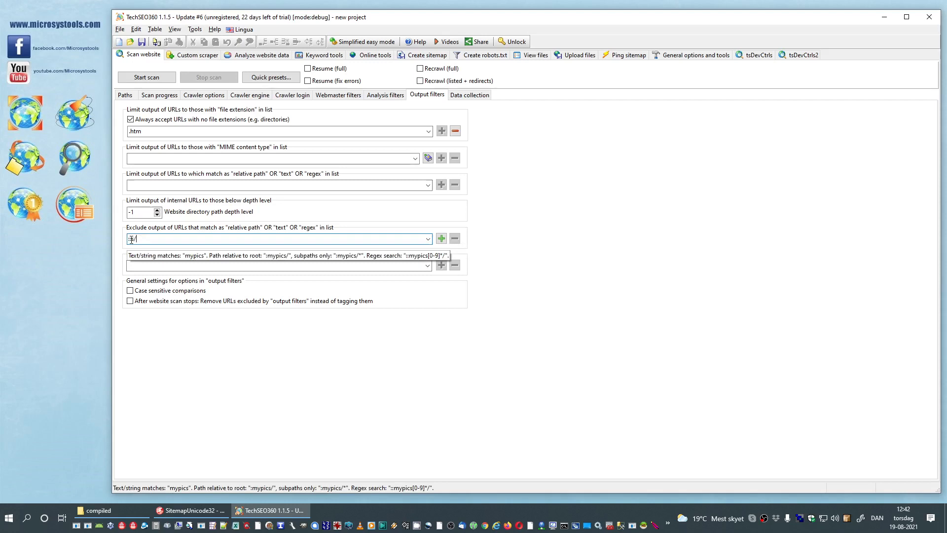
left_click(441, 238)
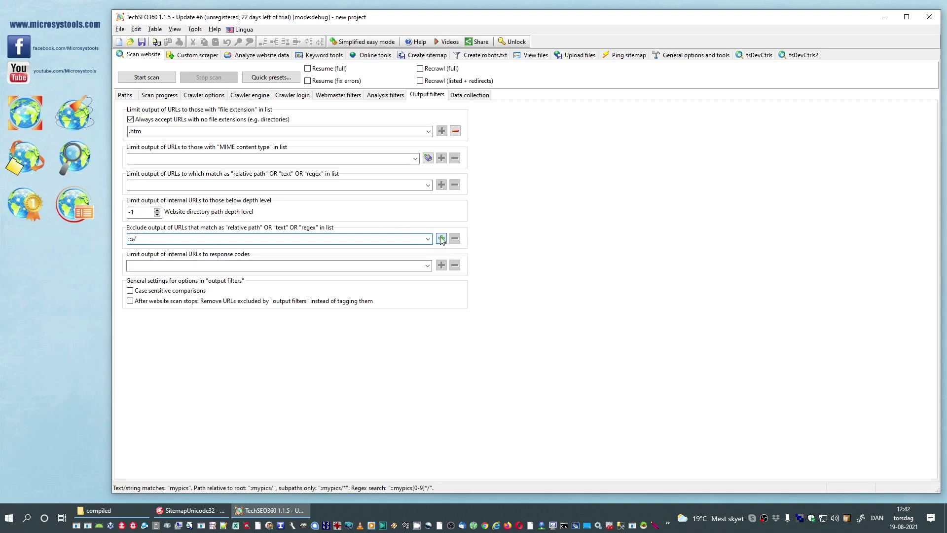
mouse_move(441, 238)
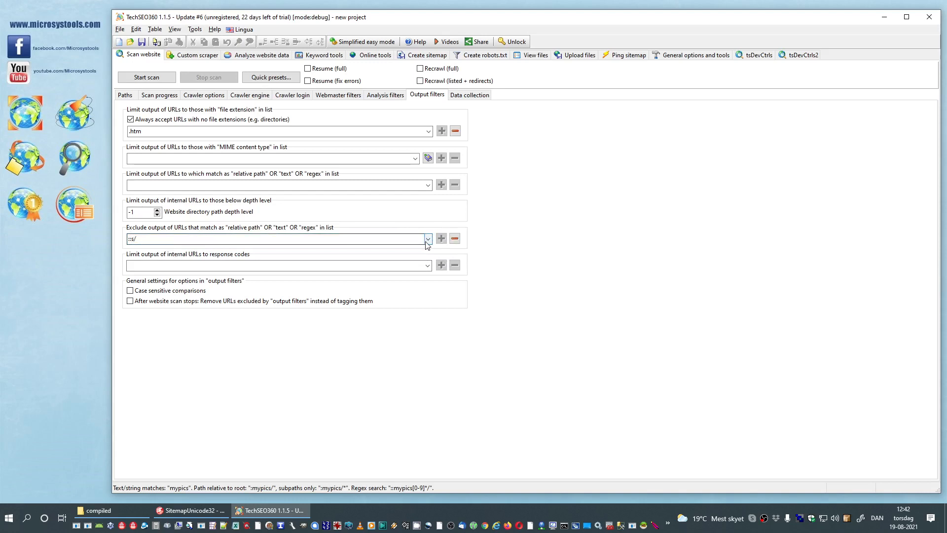
left_click(428, 238)
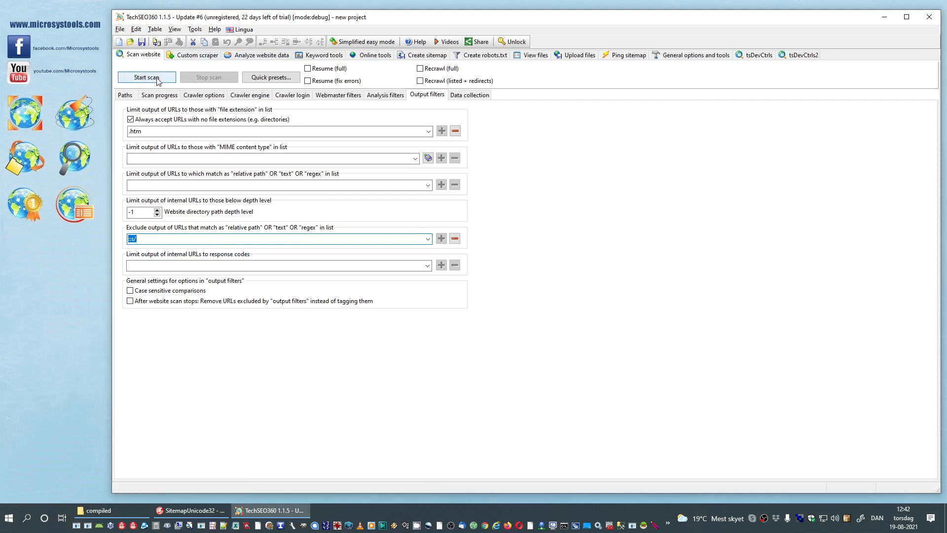
Step: Run a fresh crawl of techseo360.com with the css output exclusion
left_click(146, 77)
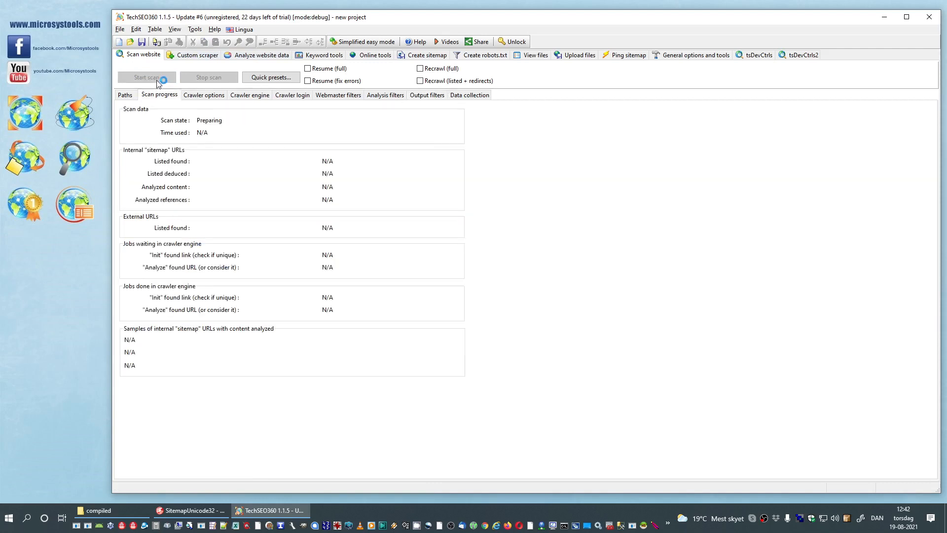
left_click(145, 77)
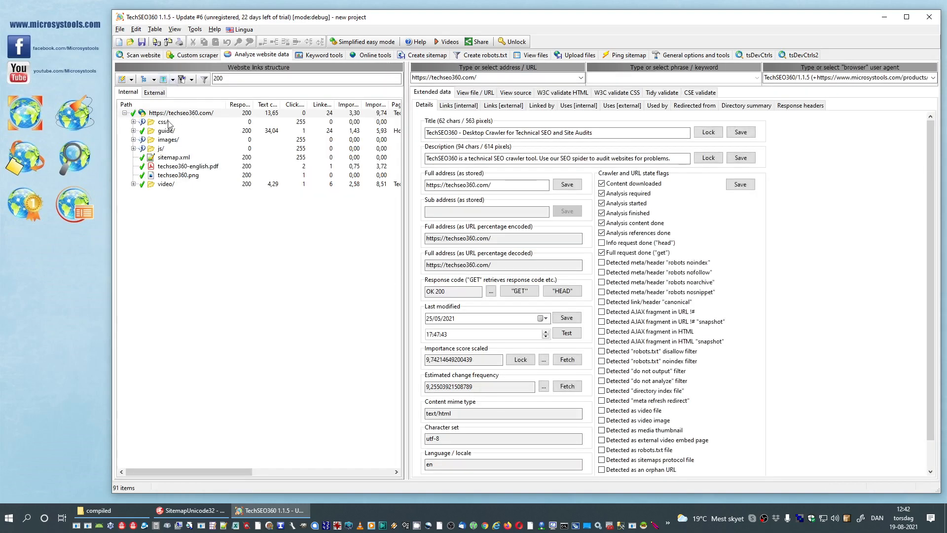
Step: Expand css/ and check animate.css shows 'Detected do not output filter'
left_click(133, 121)
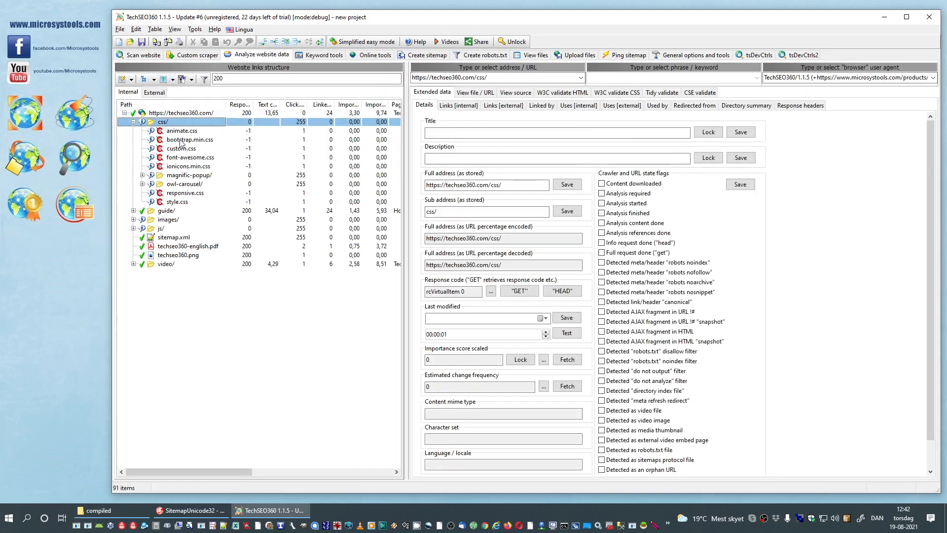
left_click(182, 130)
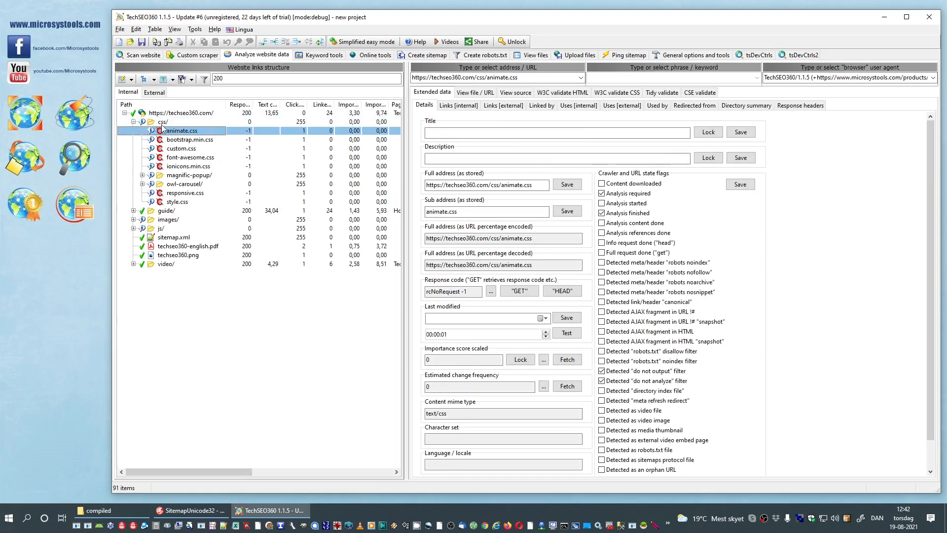
left_click(602, 380)
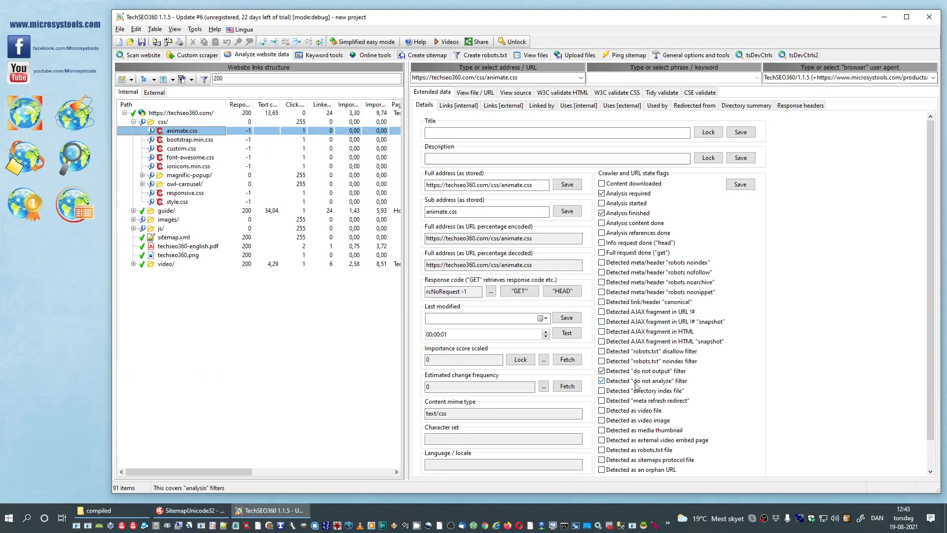
mouse_move(675, 373)
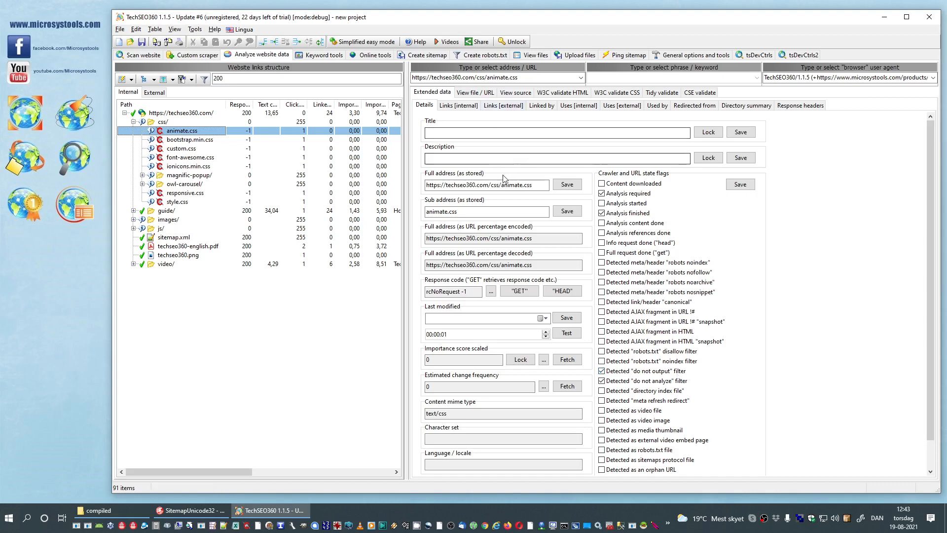
mouse_move(521, 225)
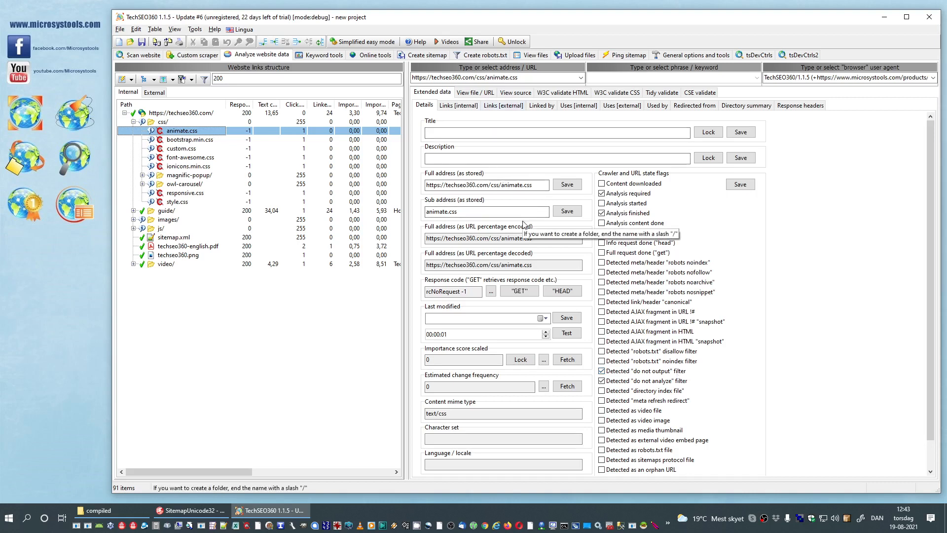
mouse_move(367, 145)
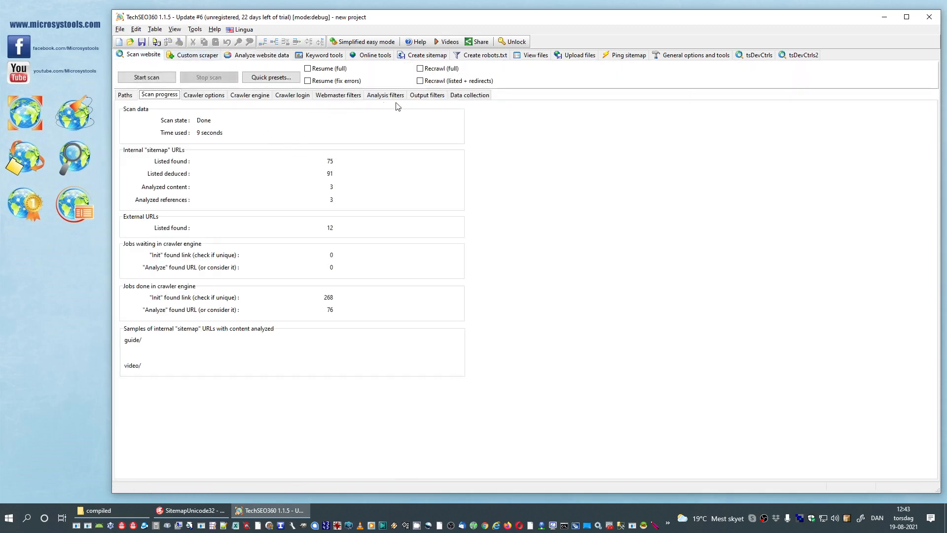
Step: Tick 'Remove URLs excluded by output filters' after website scan stops
left_click(426, 95)
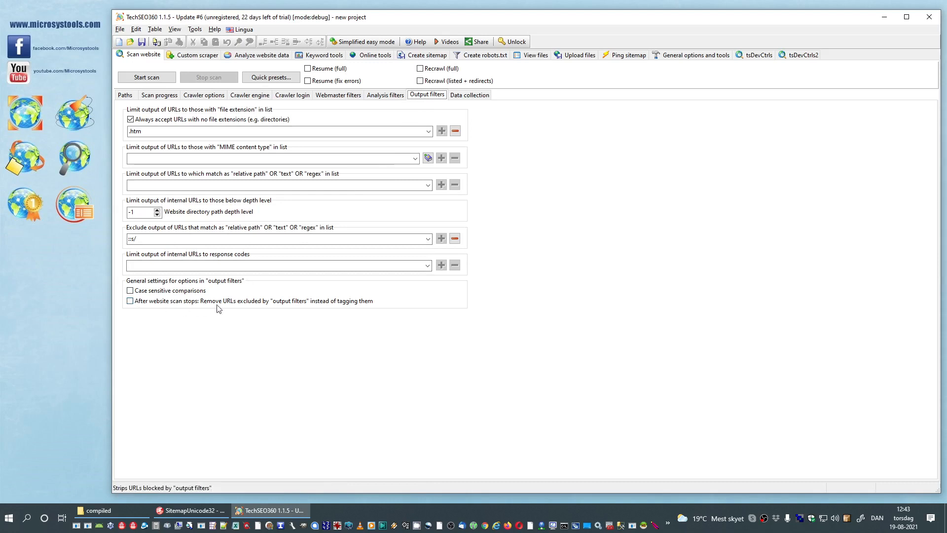
mouse_move(281, 306)
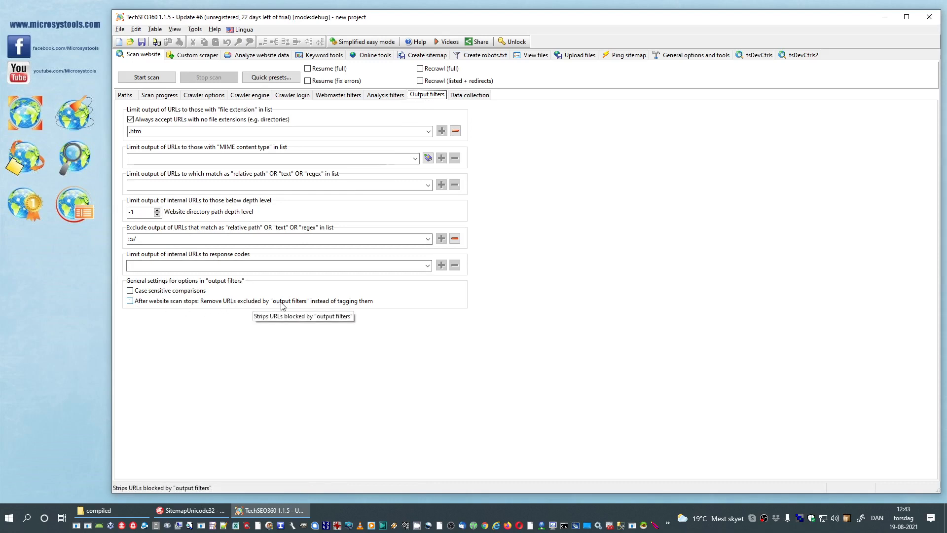
left_click(130, 301)
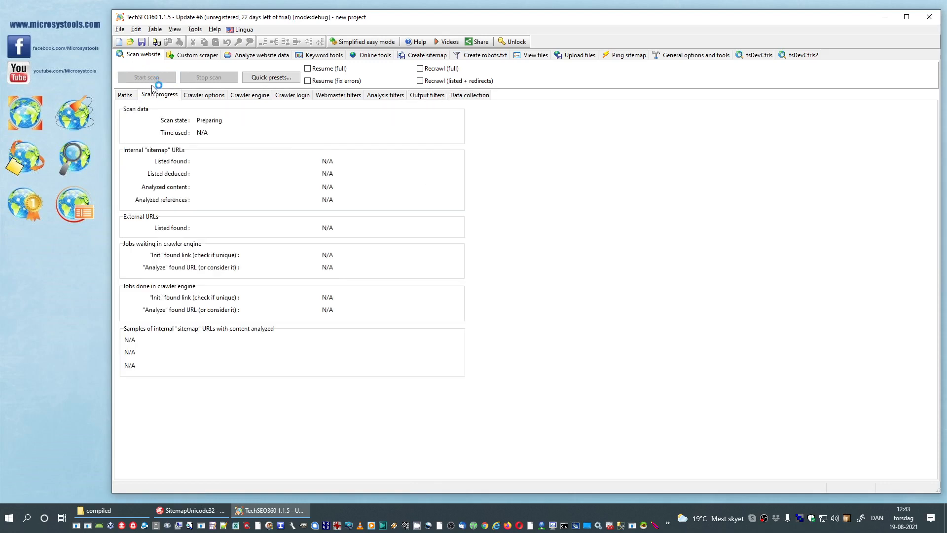
left_click(146, 77)
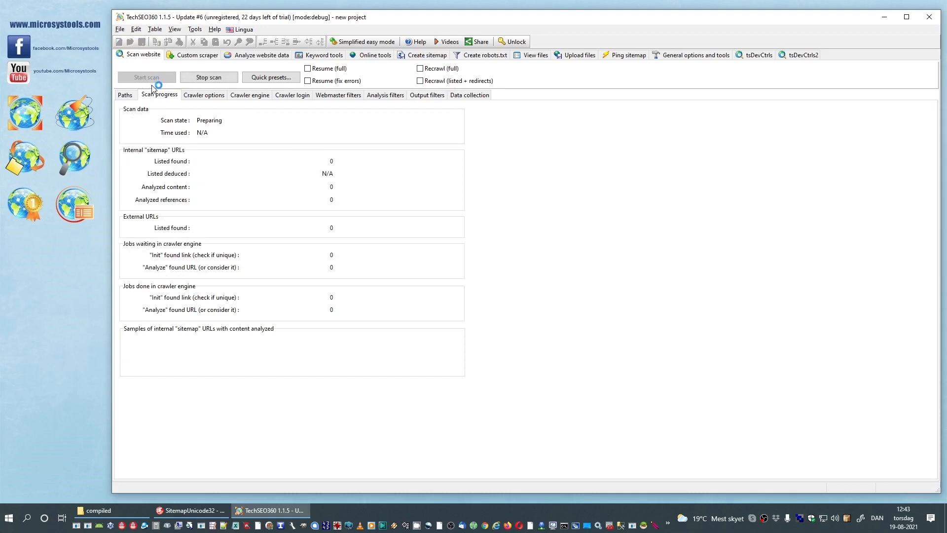
left_click(146, 77)
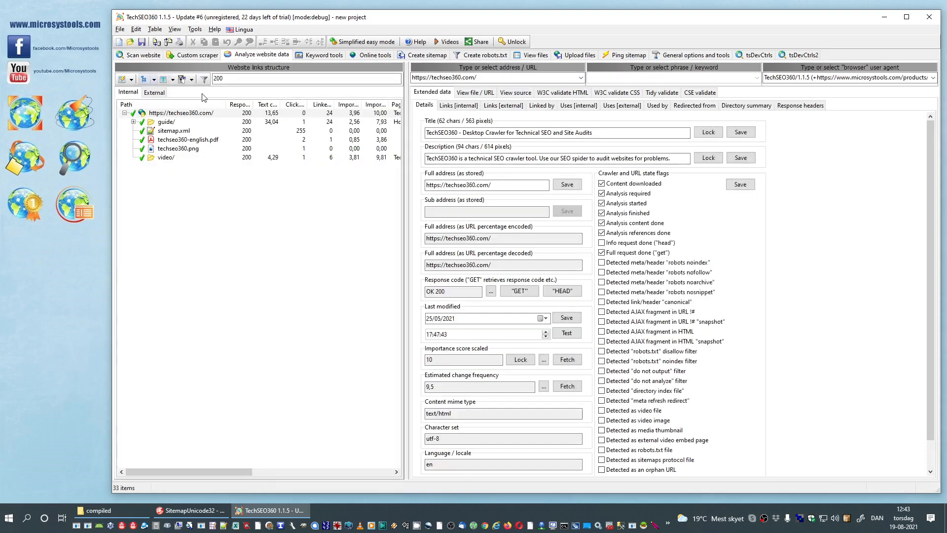
mouse_move(175, 148)
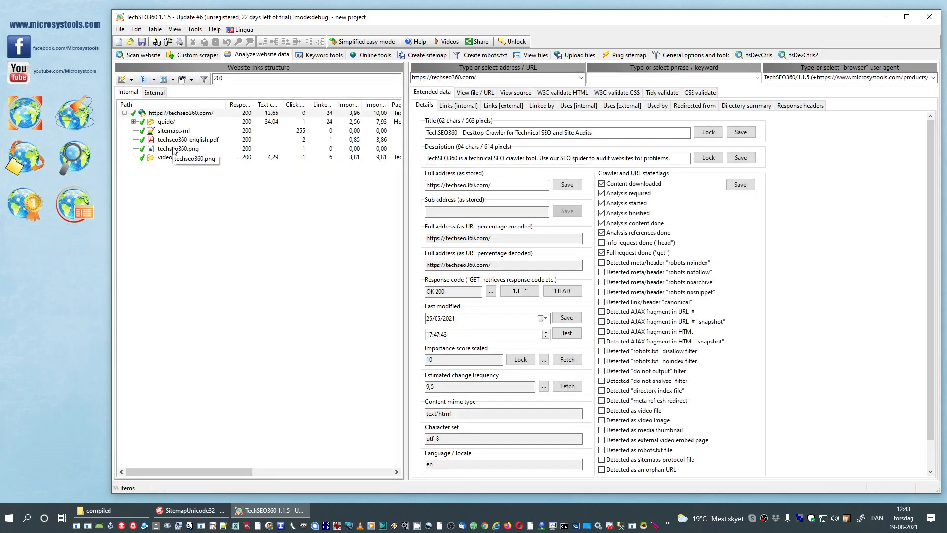
mouse_move(184, 175)
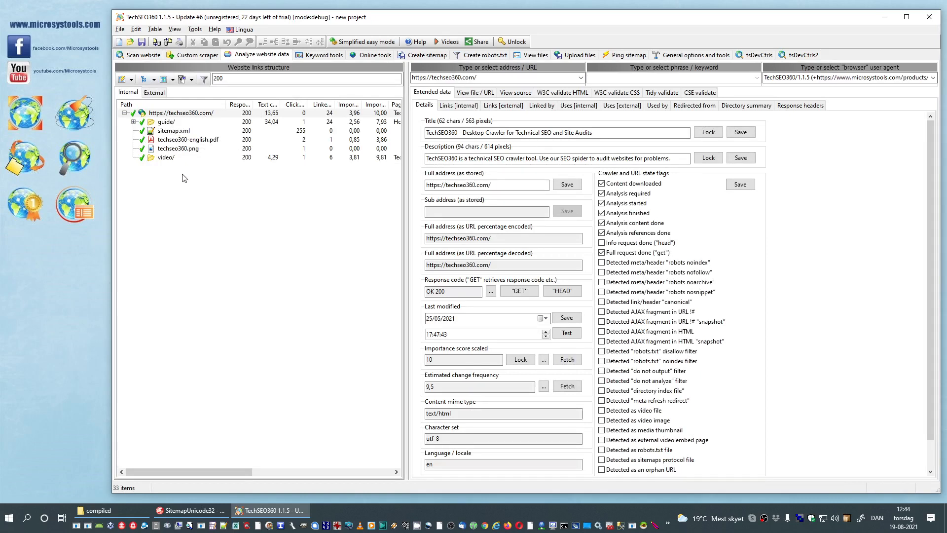
mouse_move(171, 156)
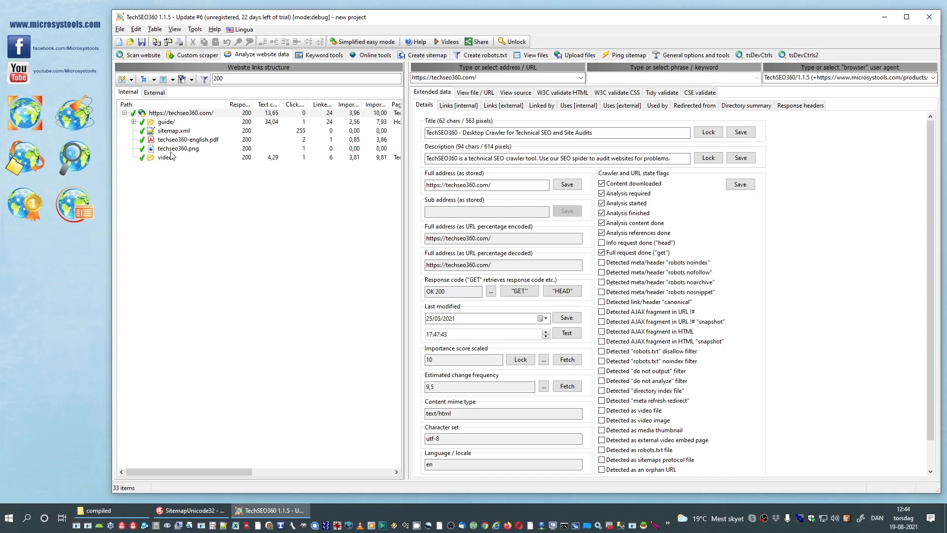
mouse_move(178, 149)
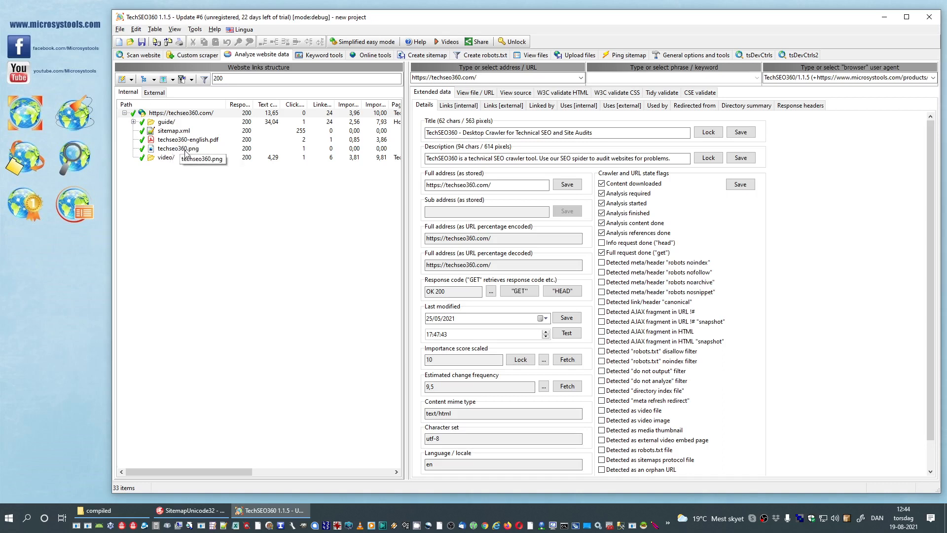
mouse_move(212, 143)
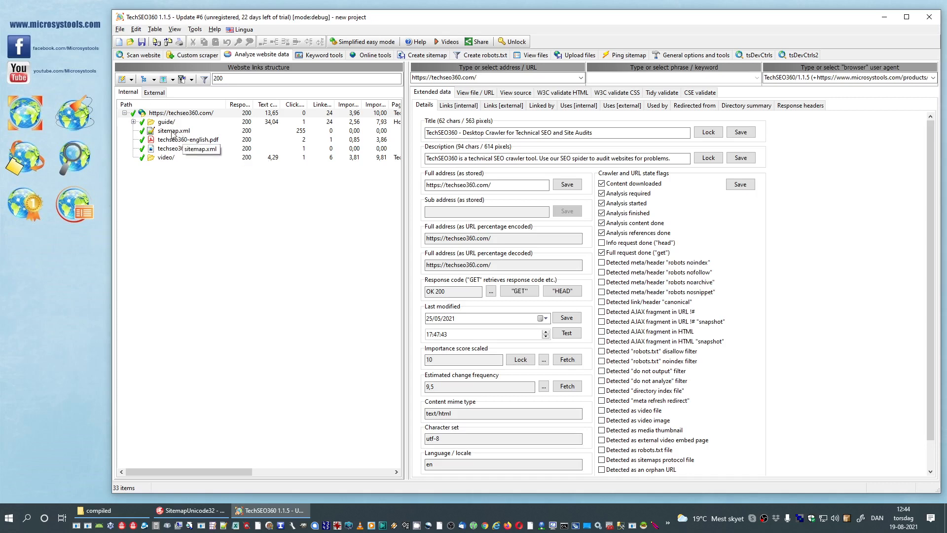
mouse_move(175, 148)
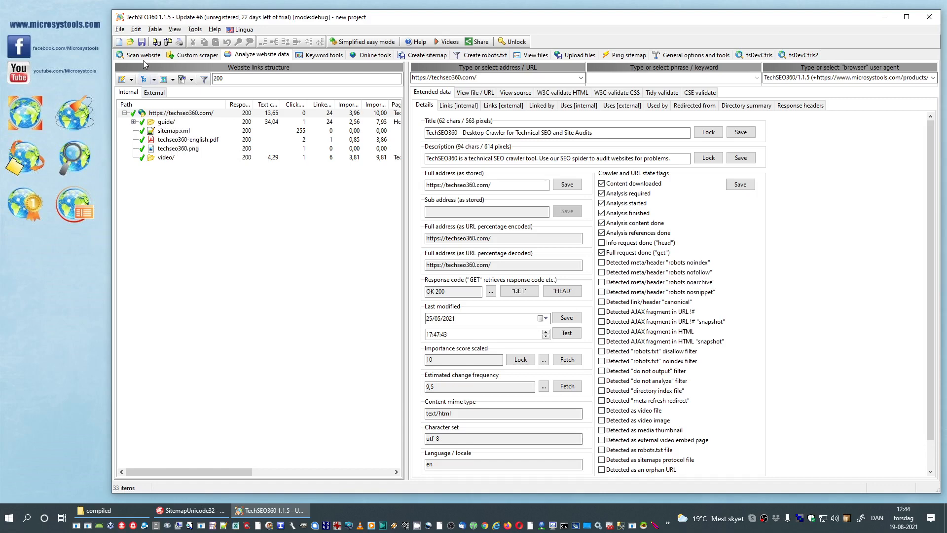
Step: Add .pdf to the output extension filter and 'sitemap' to excluded output URLs
left_click(143, 55)
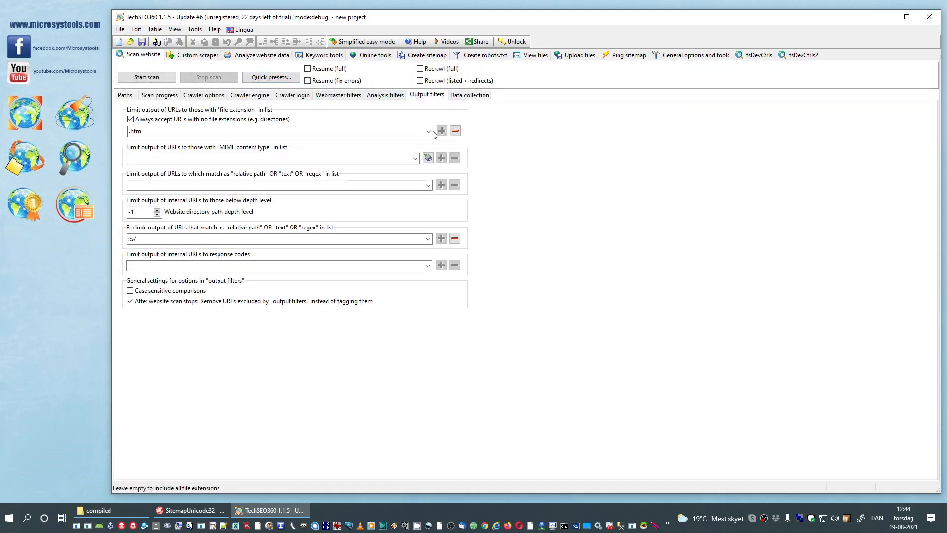
left_click(428, 131)
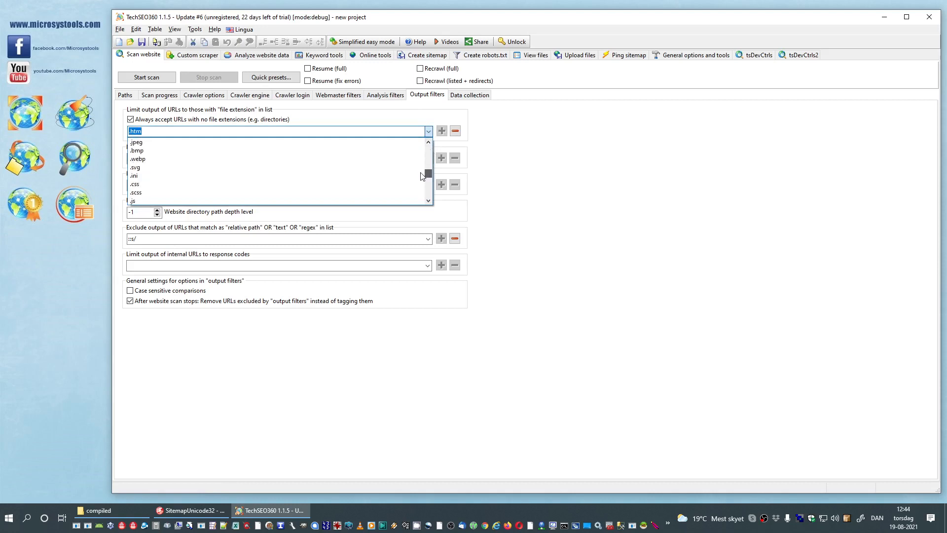
scroll("up", 3)
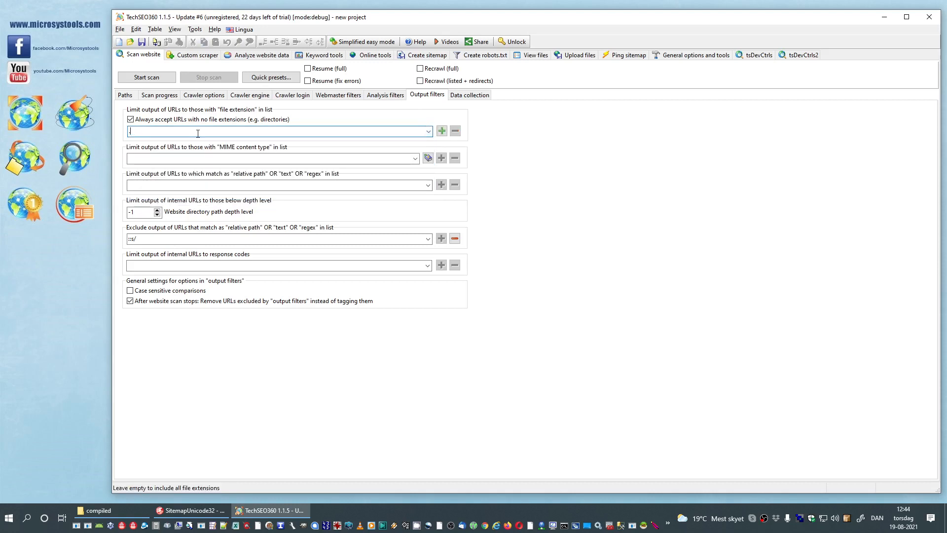
type(".pdf")
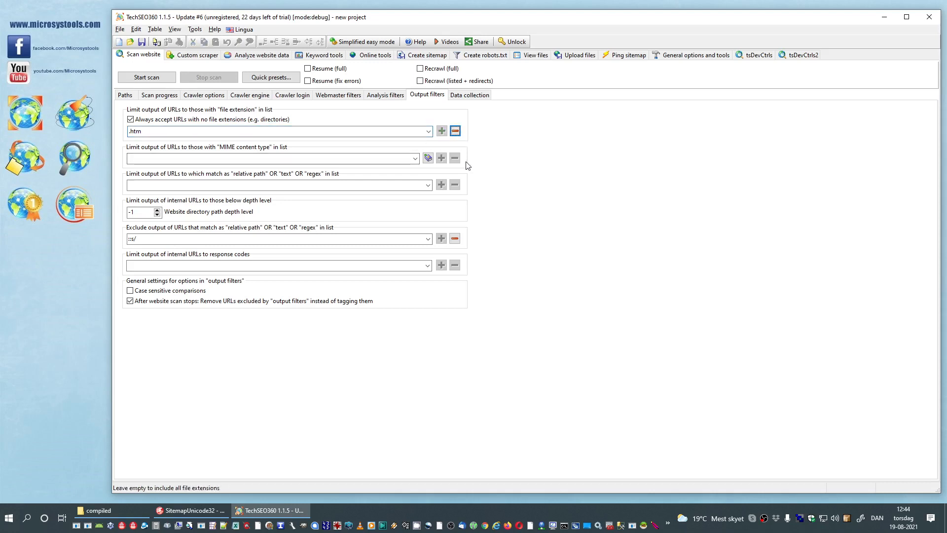
mouse_move(196, 248)
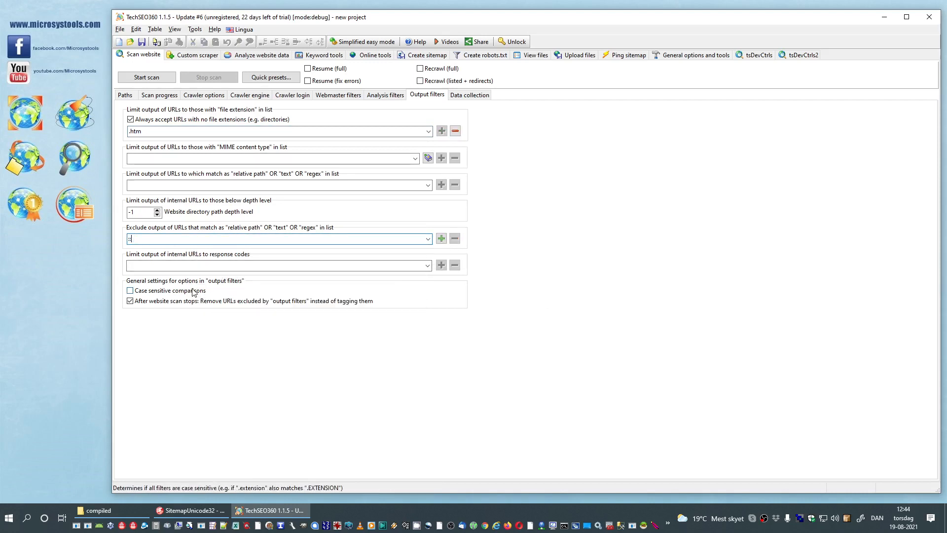
type("sitemap")
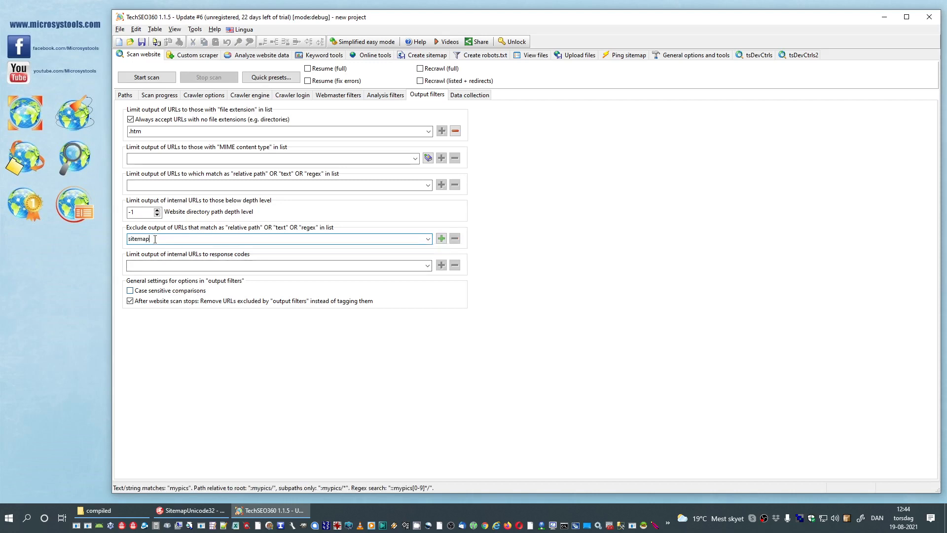
mouse_move(421, 242)
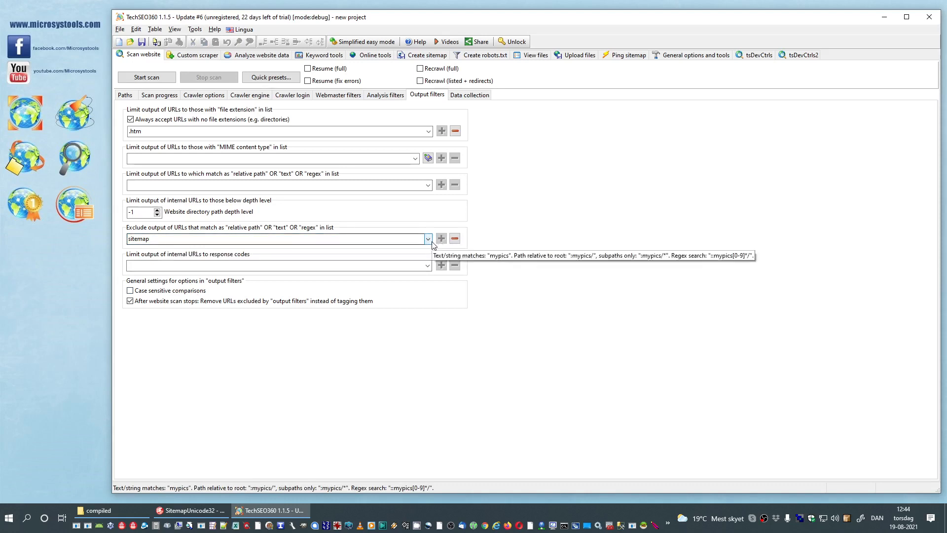
left_click(427, 239)
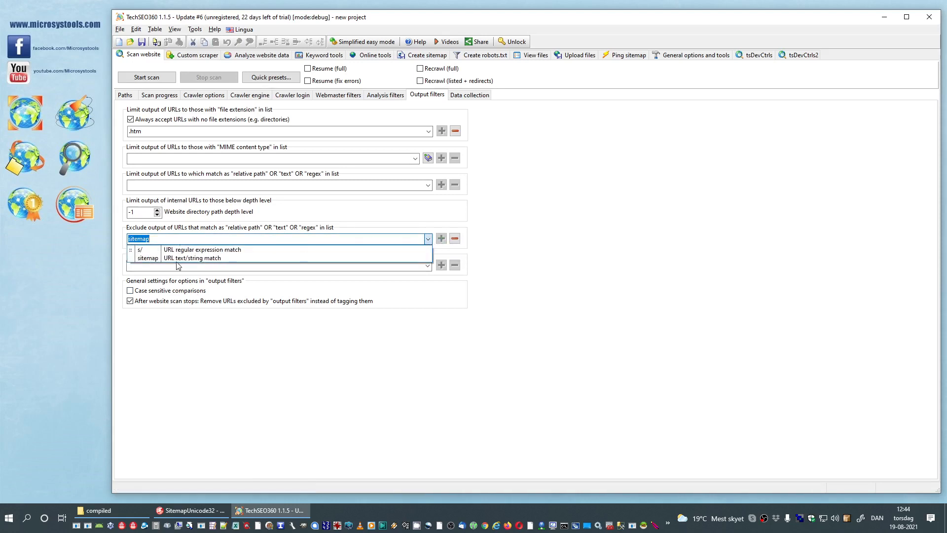
mouse_move(186, 264)
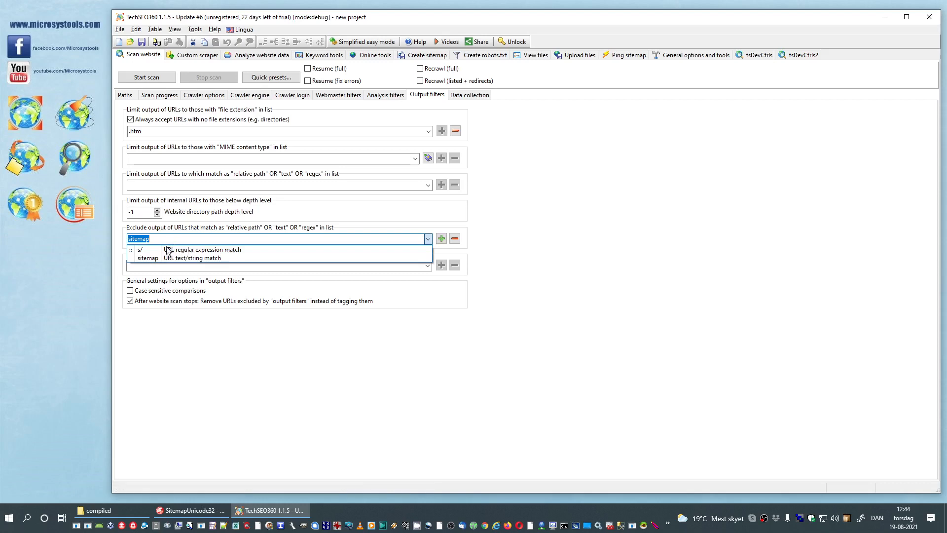
mouse_move(154, 255)
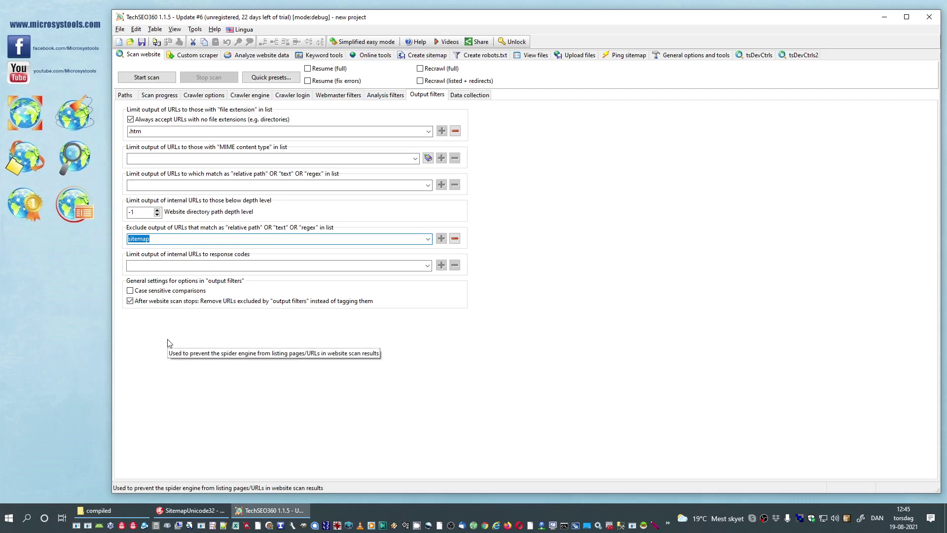
Step: Recrawl the site, leaving only guide, the PNG and video in results
left_click(146, 78)
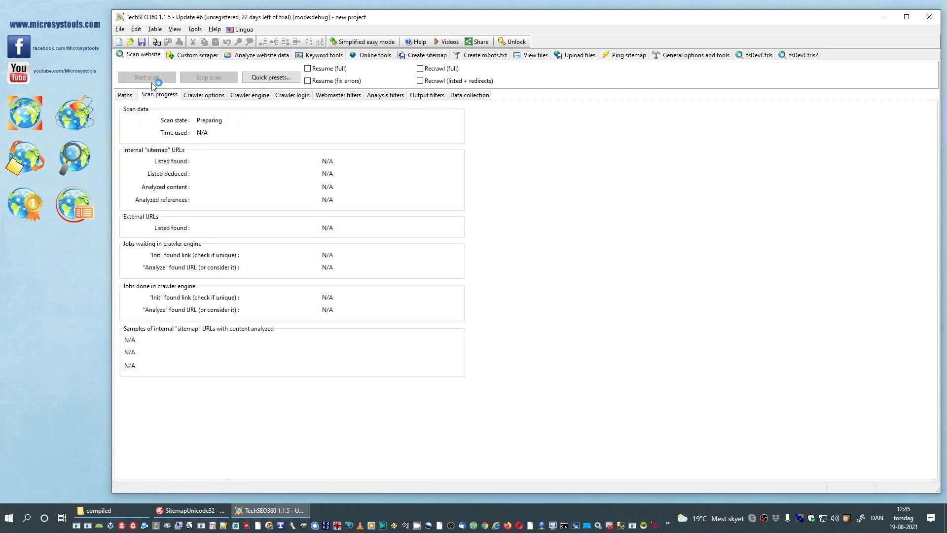
left_click(146, 78)
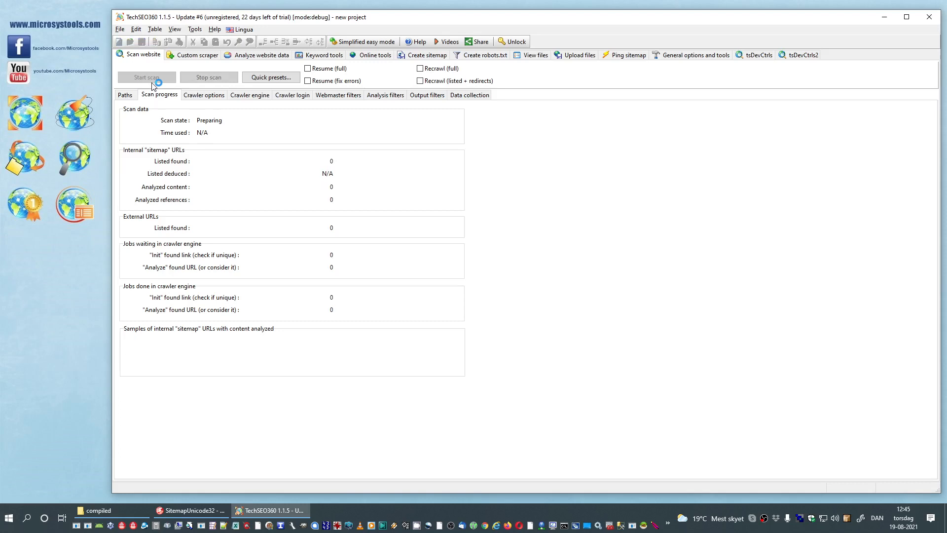
left_click(145, 77)
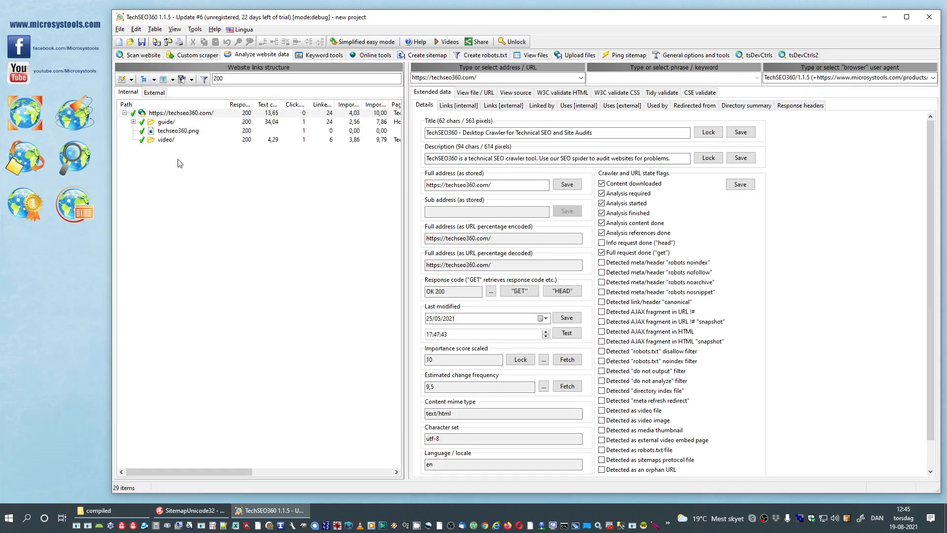
mouse_move(207, 123)
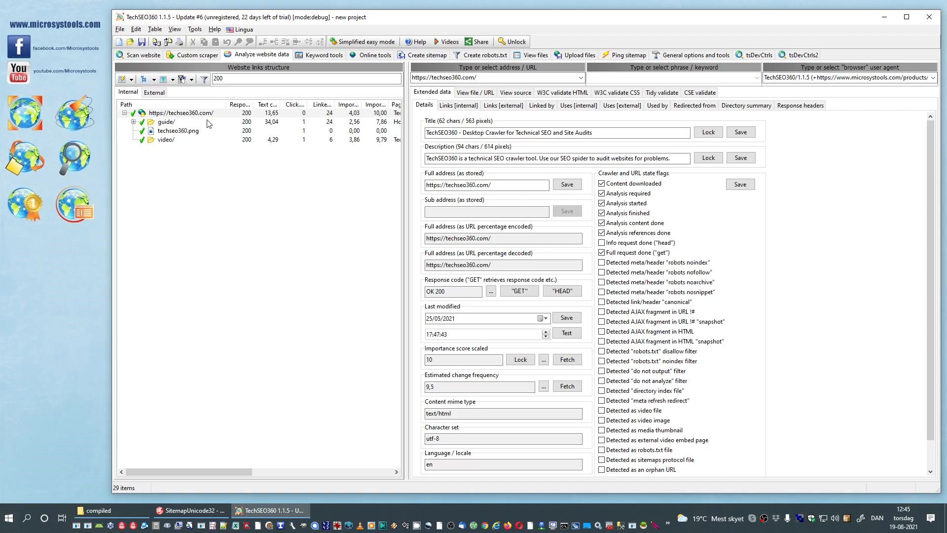
mouse_move(172, 167)
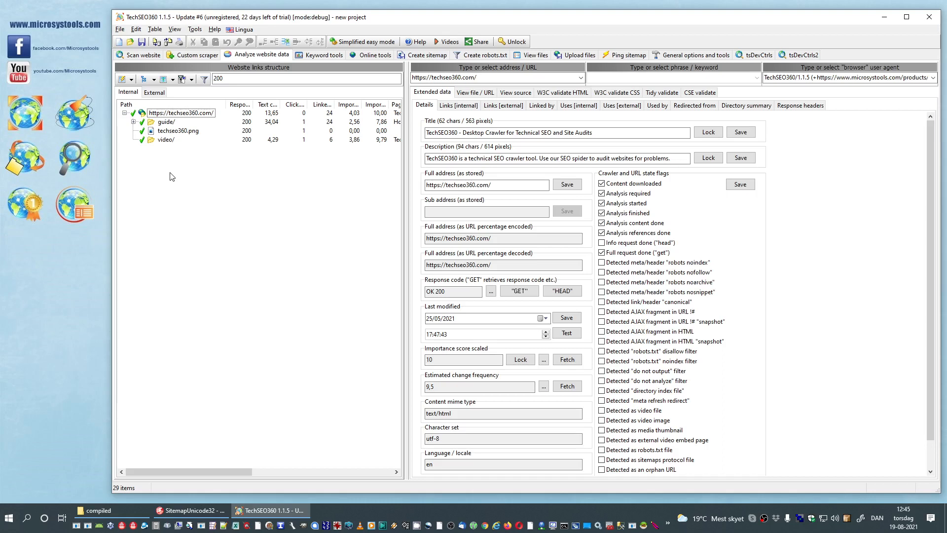
mouse_move(210, 194)
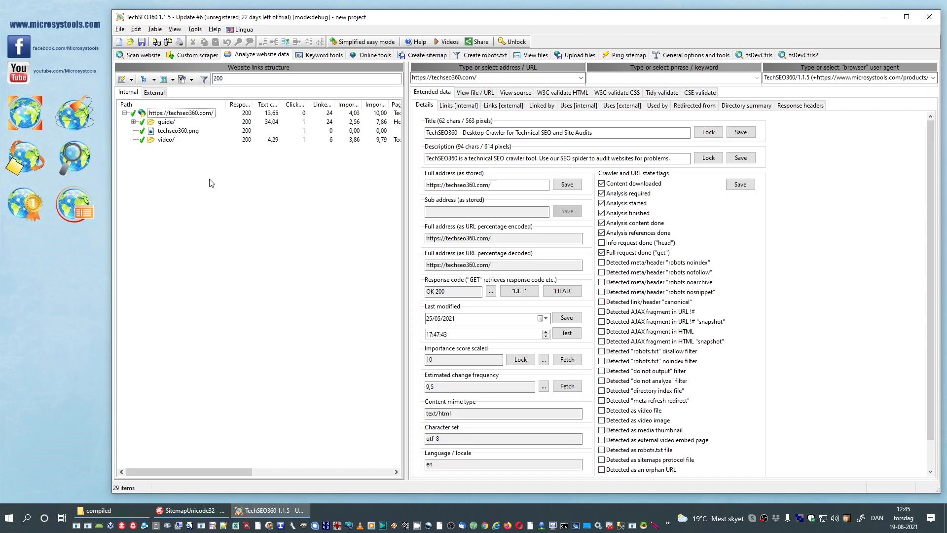
mouse_move(249, 196)
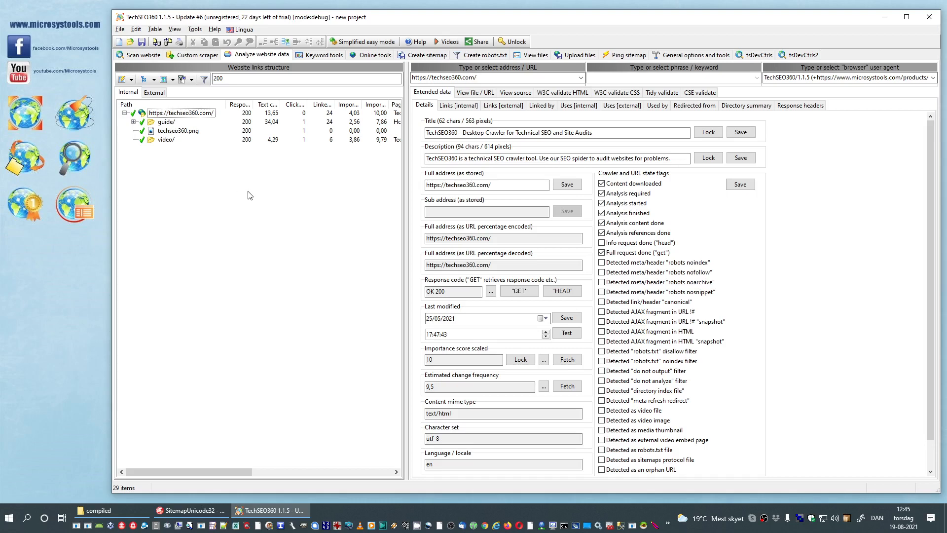